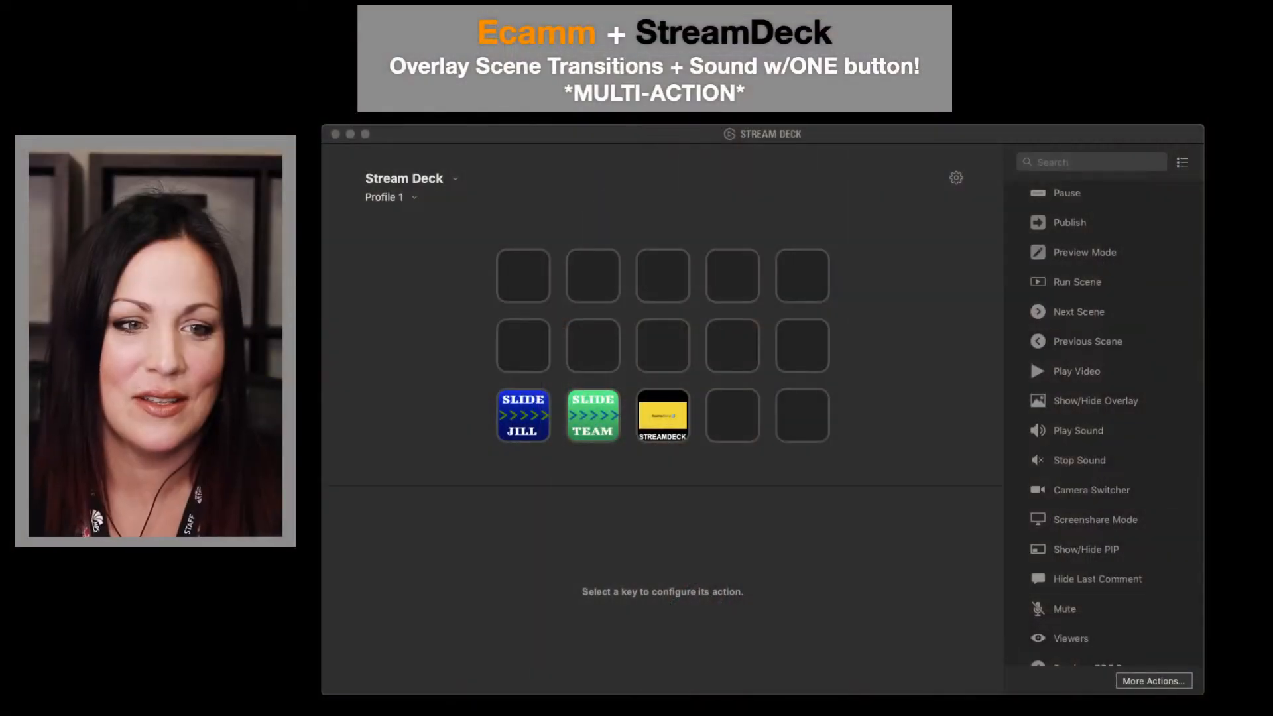
# Select an empty key and drop a Multi Action onto it
pyautogui.click(662, 415)
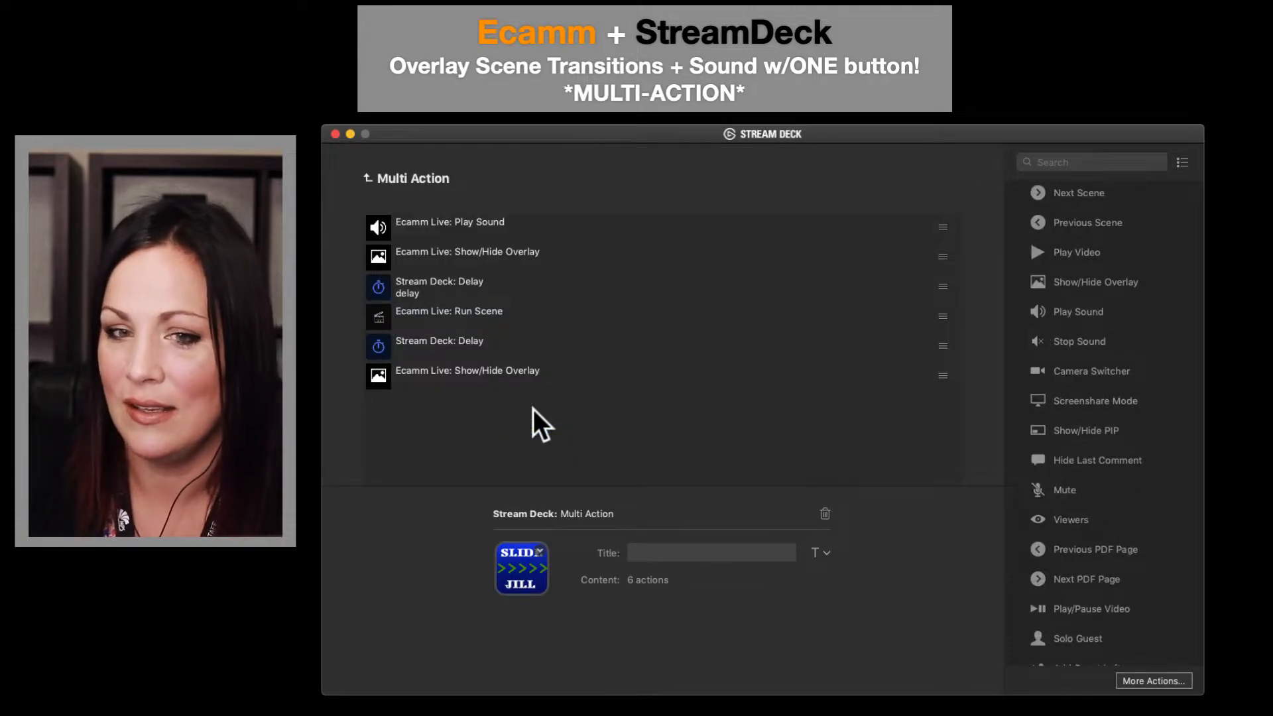
pyautogui.moveTo(552, 150)
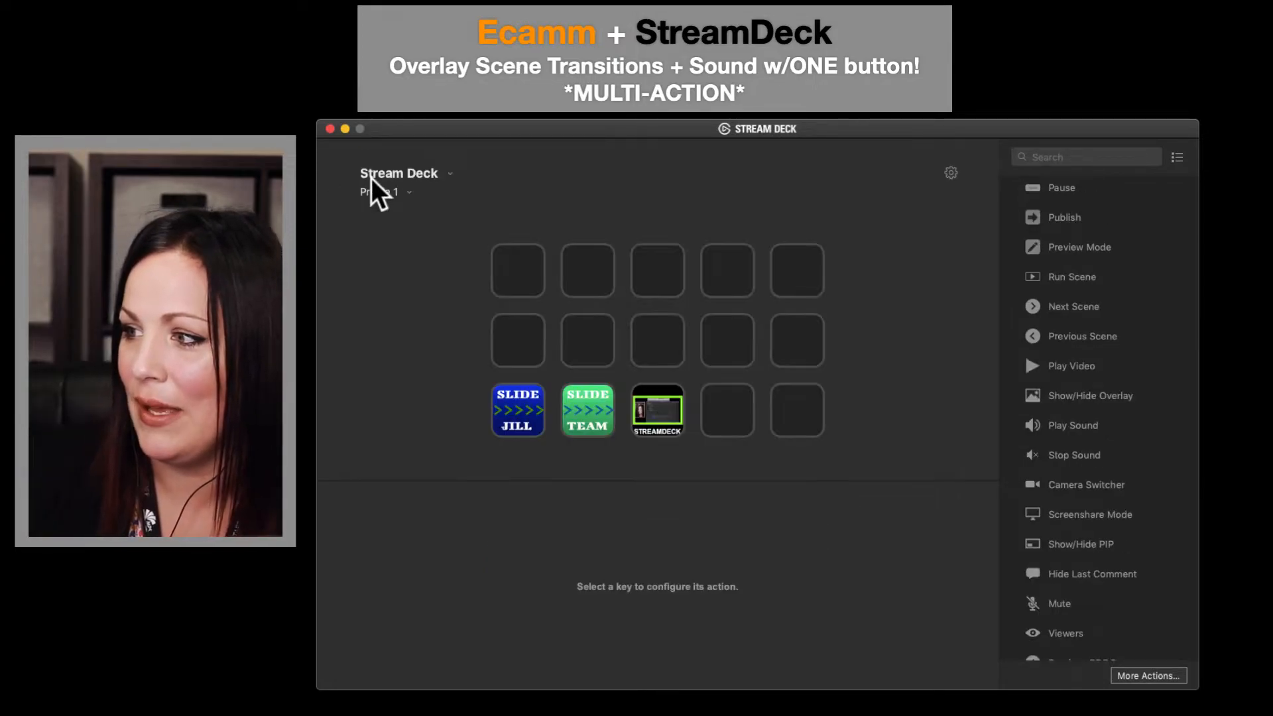
pyautogui.click(726, 409)
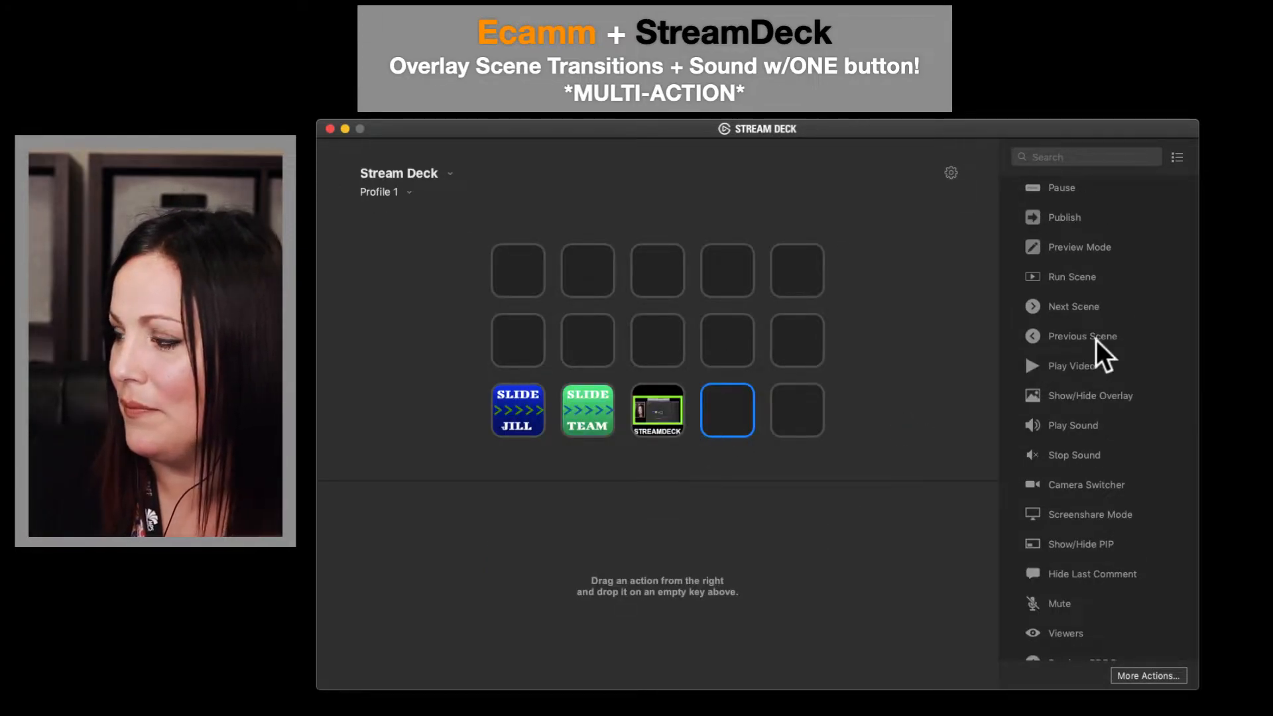
pyautogui.moveTo(1088, 313)
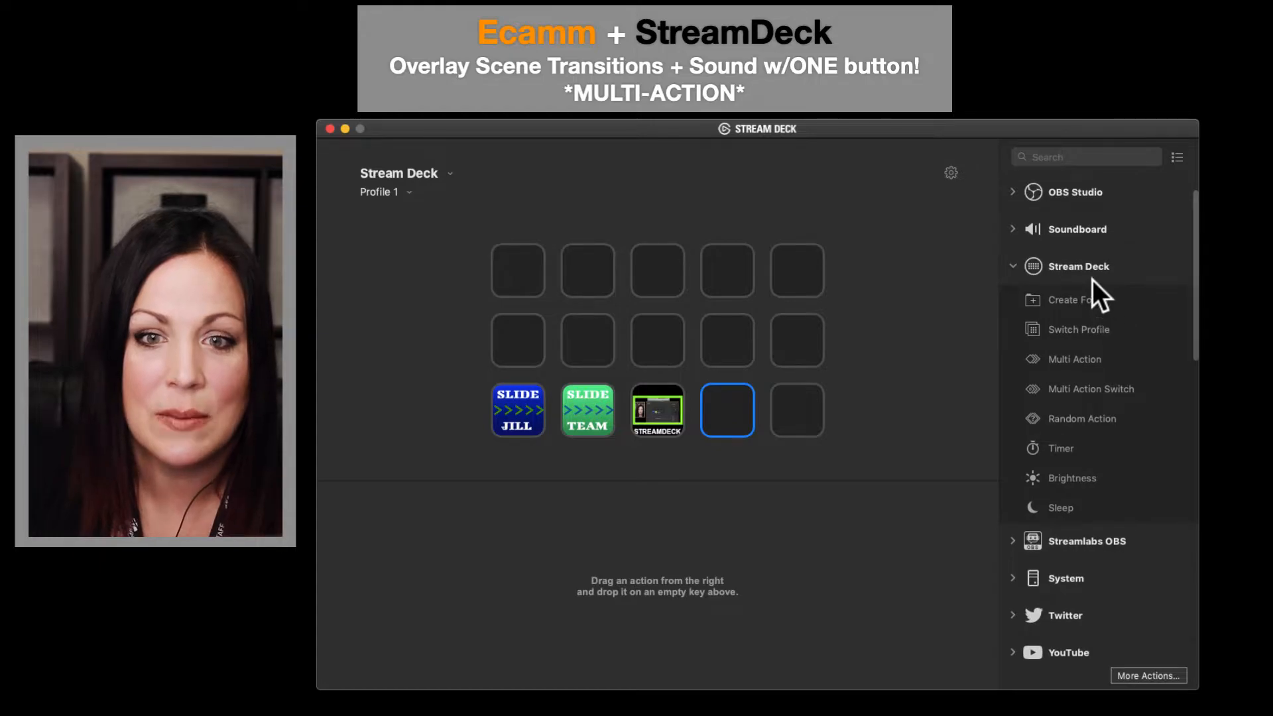
pyautogui.moveTo(1101, 345)
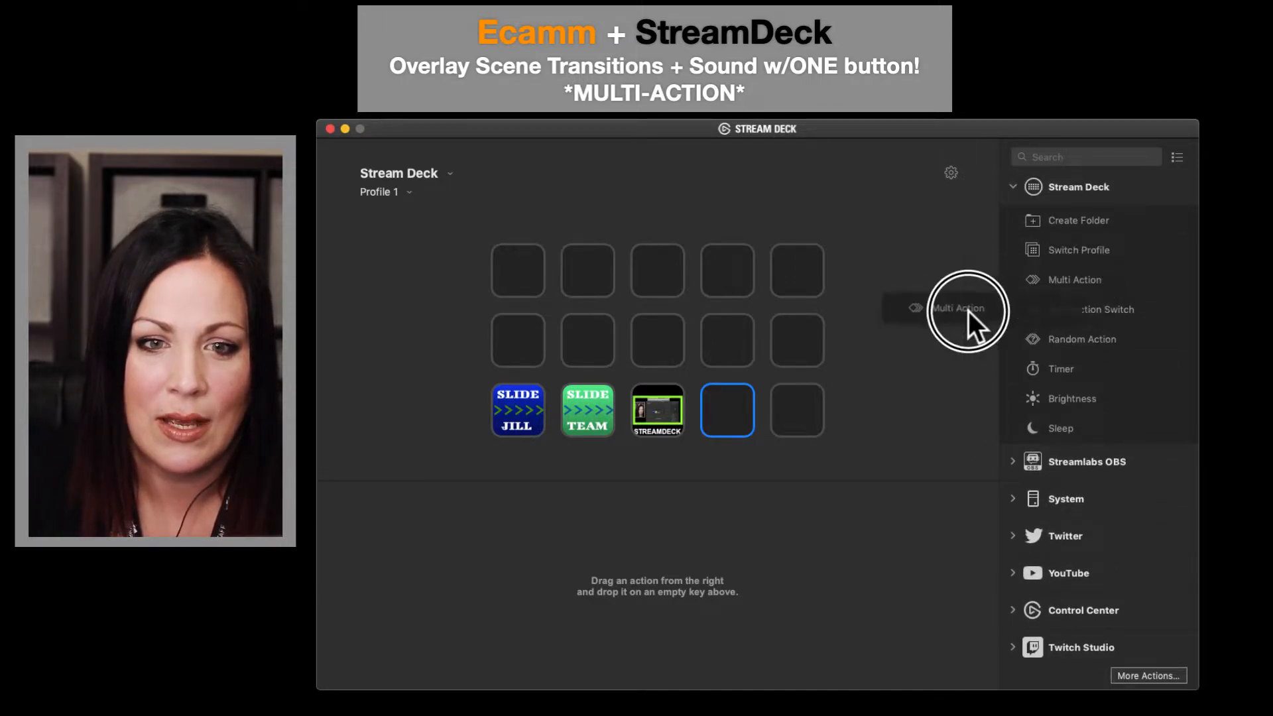
pyautogui.moveTo(967, 309); pyautogui.dragTo(746, 410)
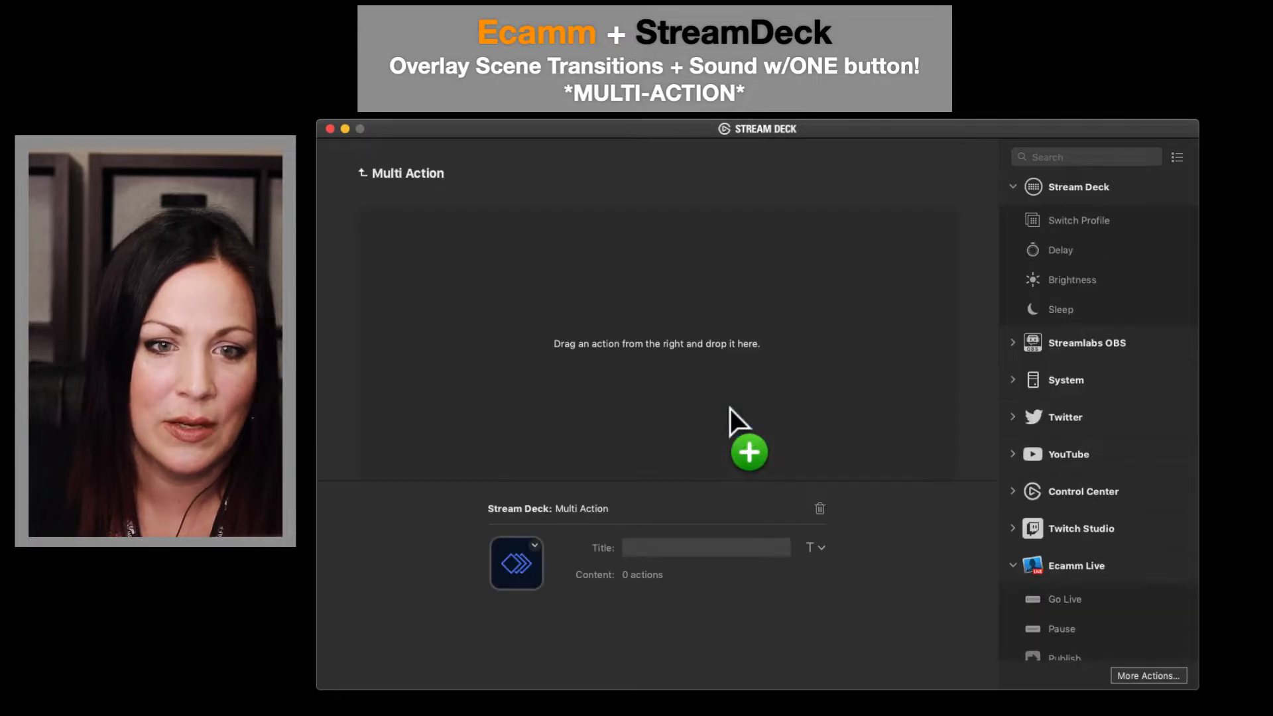
pyautogui.moveTo(682, 536)
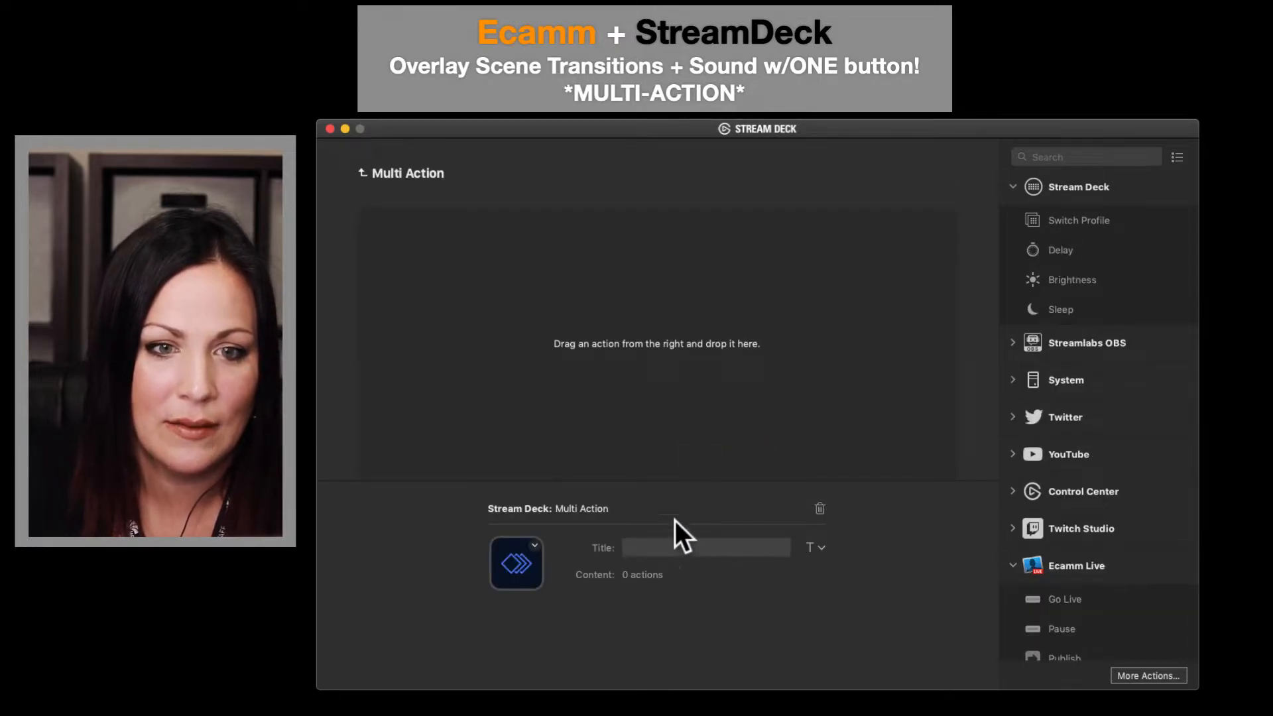
pyautogui.moveTo(675, 341)
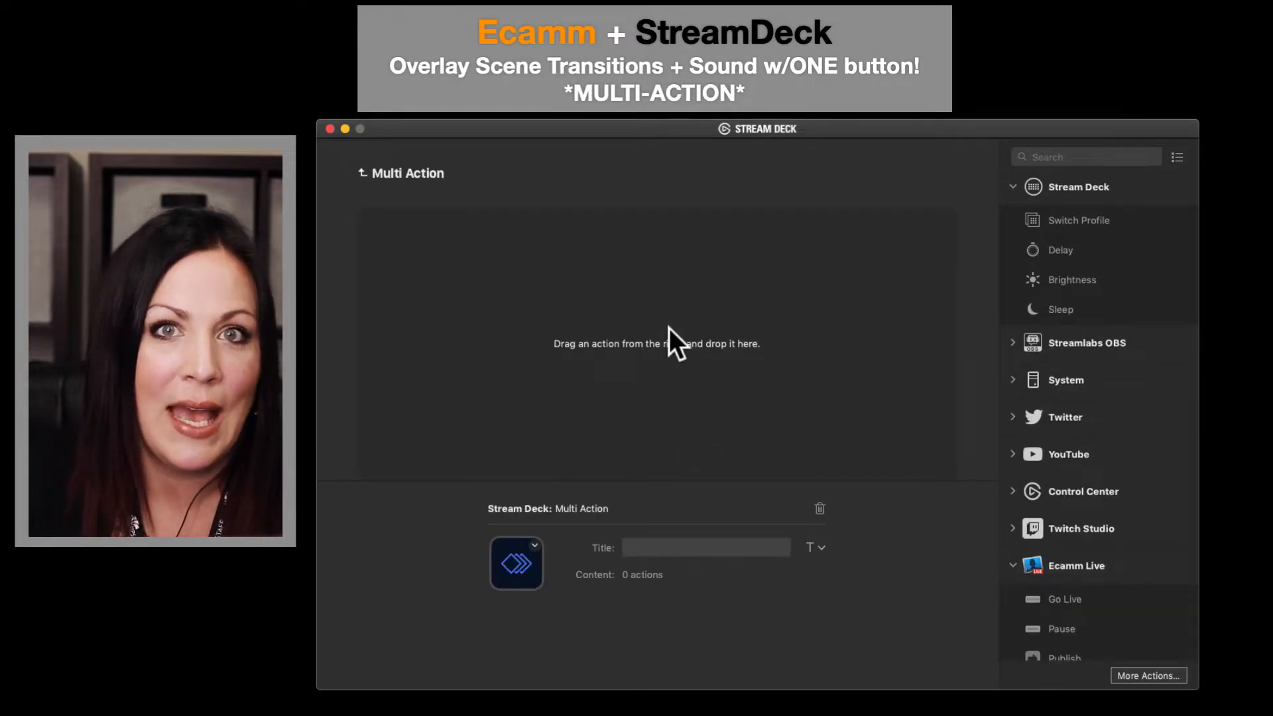
pyautogui.moveTo(738, 364)
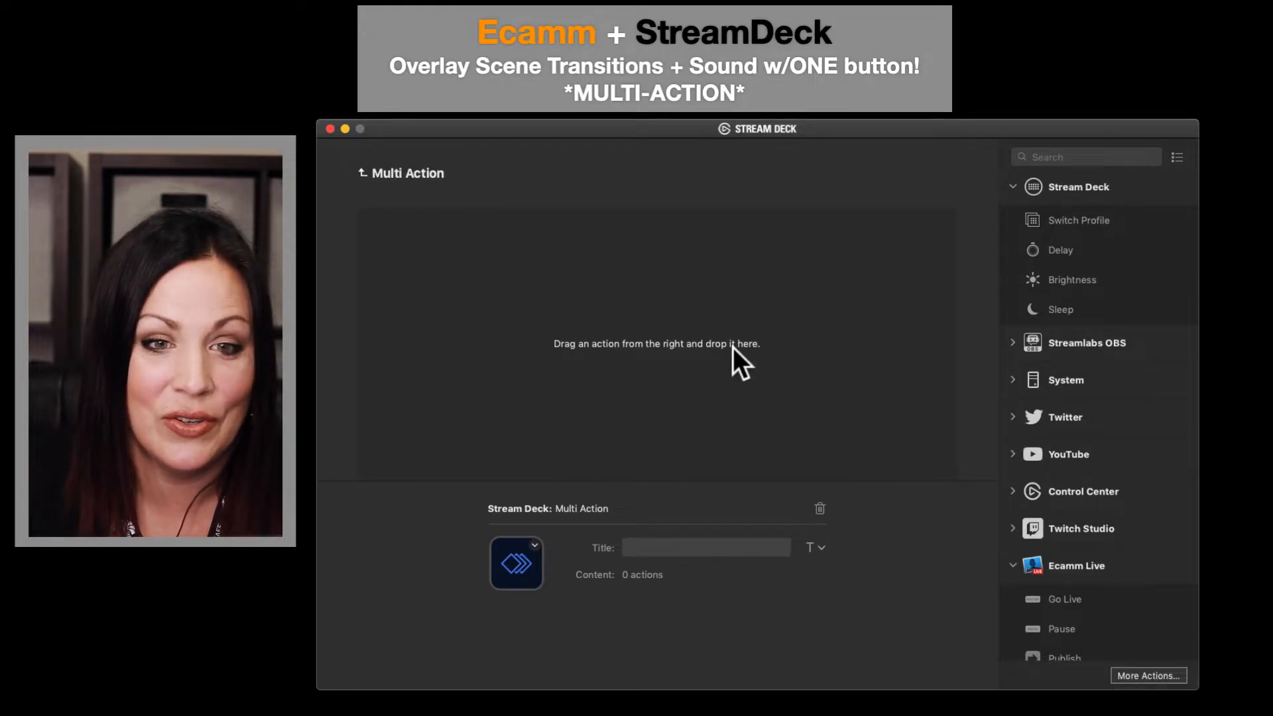
pyautogui.moveTo(1018, 436)
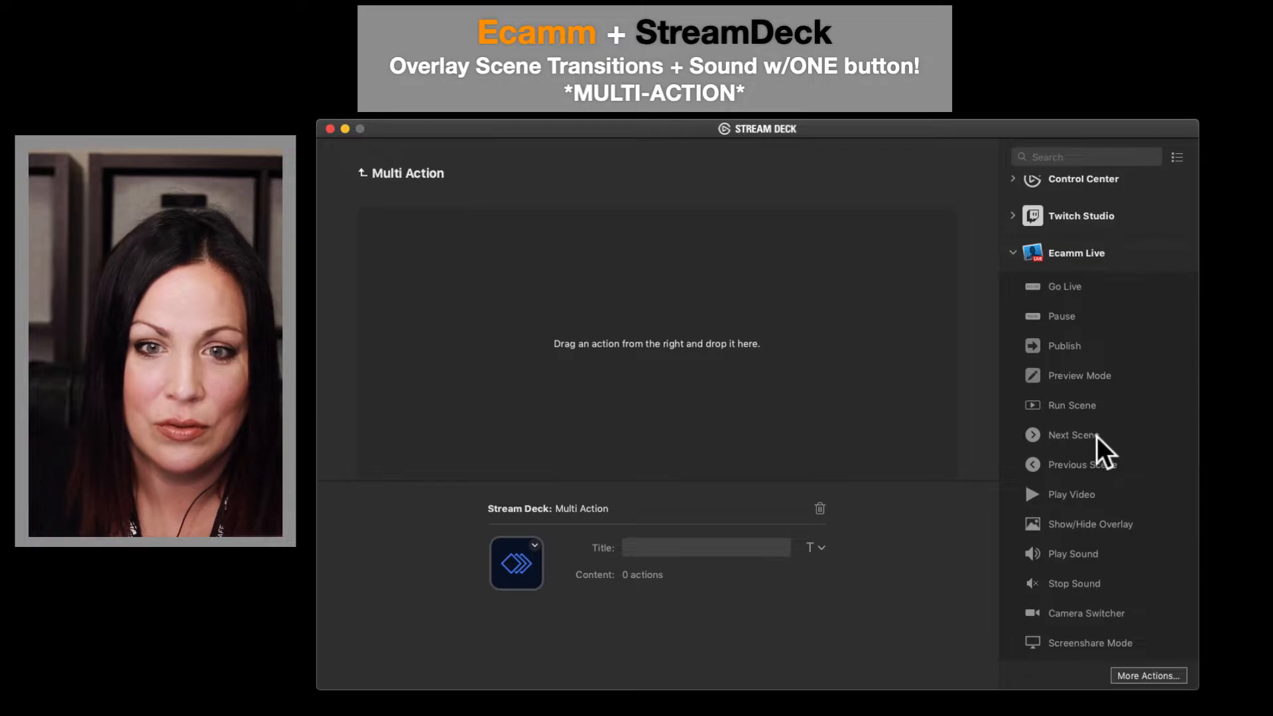
# Add an Ecamm Live Play Sound step using 'short stinger build up down.wav'
pyautogui.scroll(-3)
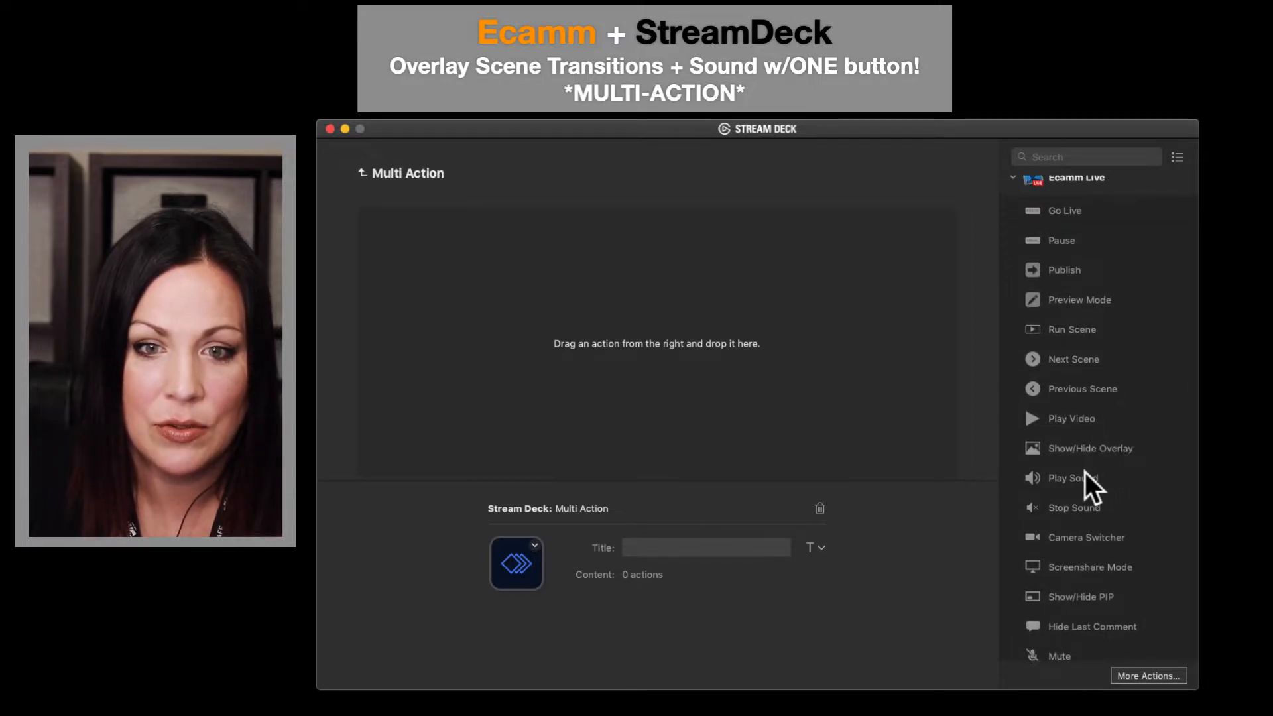
pyautogui.moveTo(1072, 478); pyautogui.dragTo(657, 223)
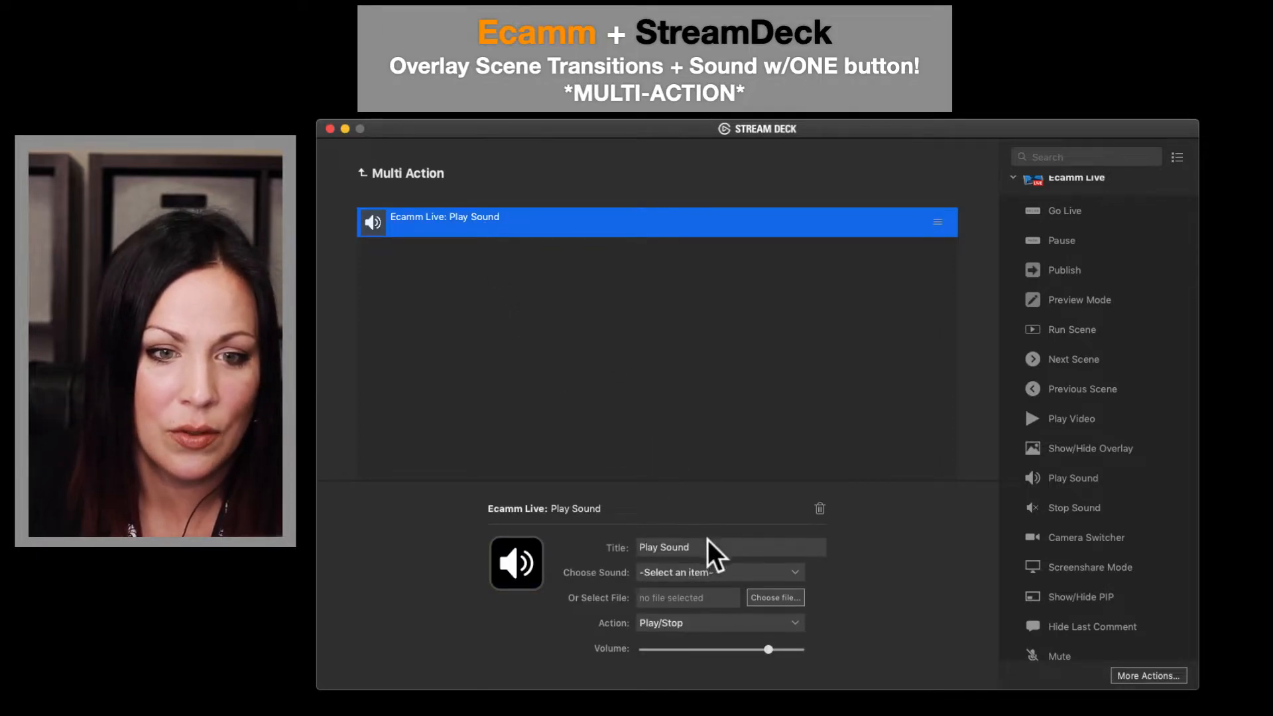
pyautogui.click(717, 573)
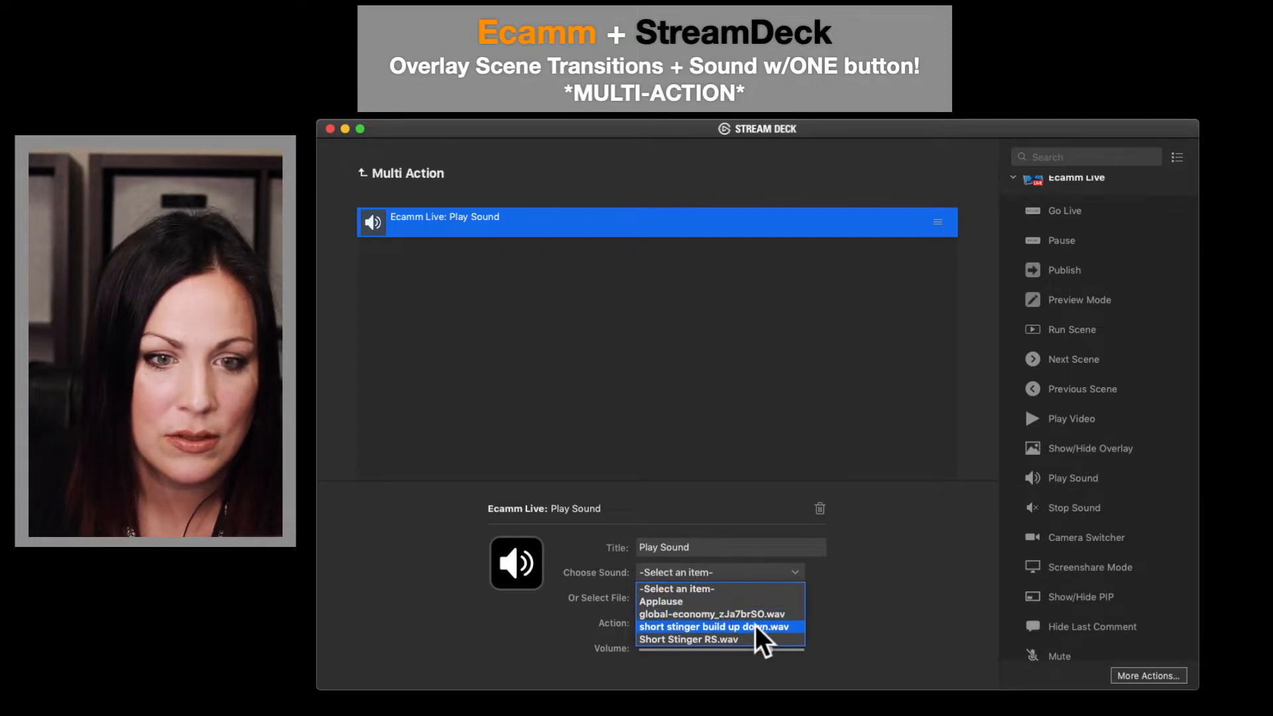
pyautogui.click(714, 626)
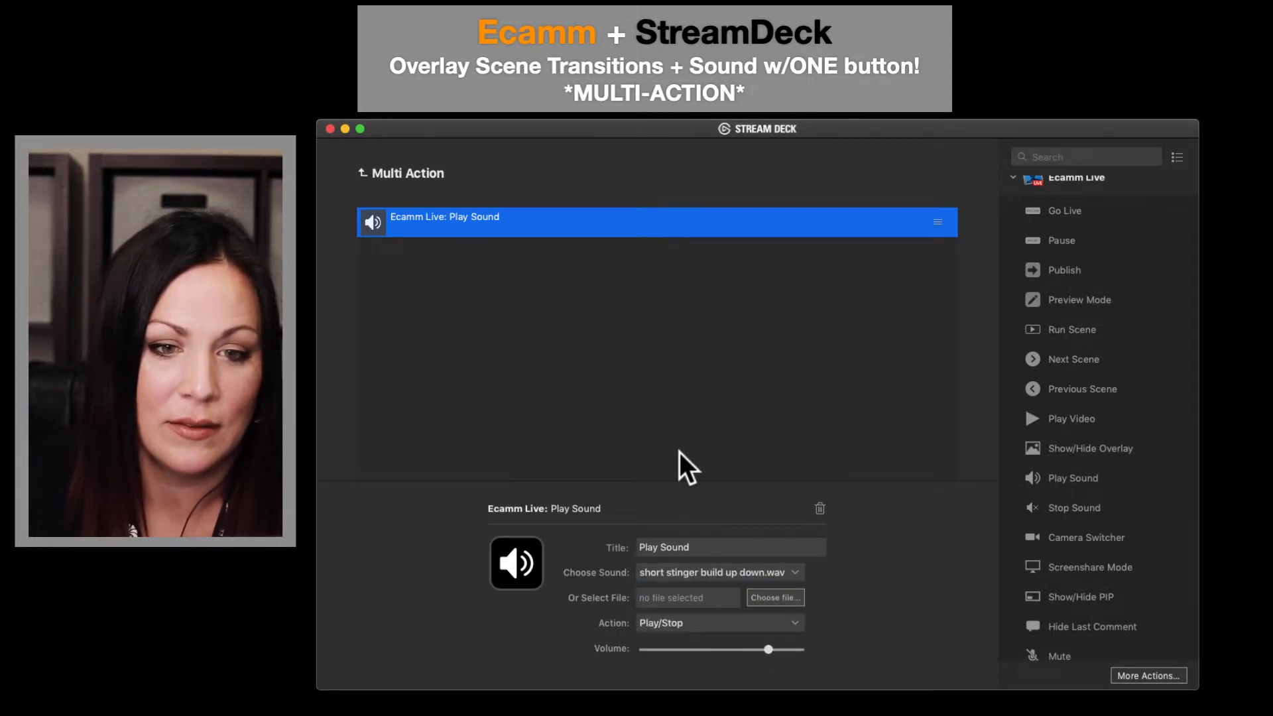
pyautogui.moveTo(837, 415)
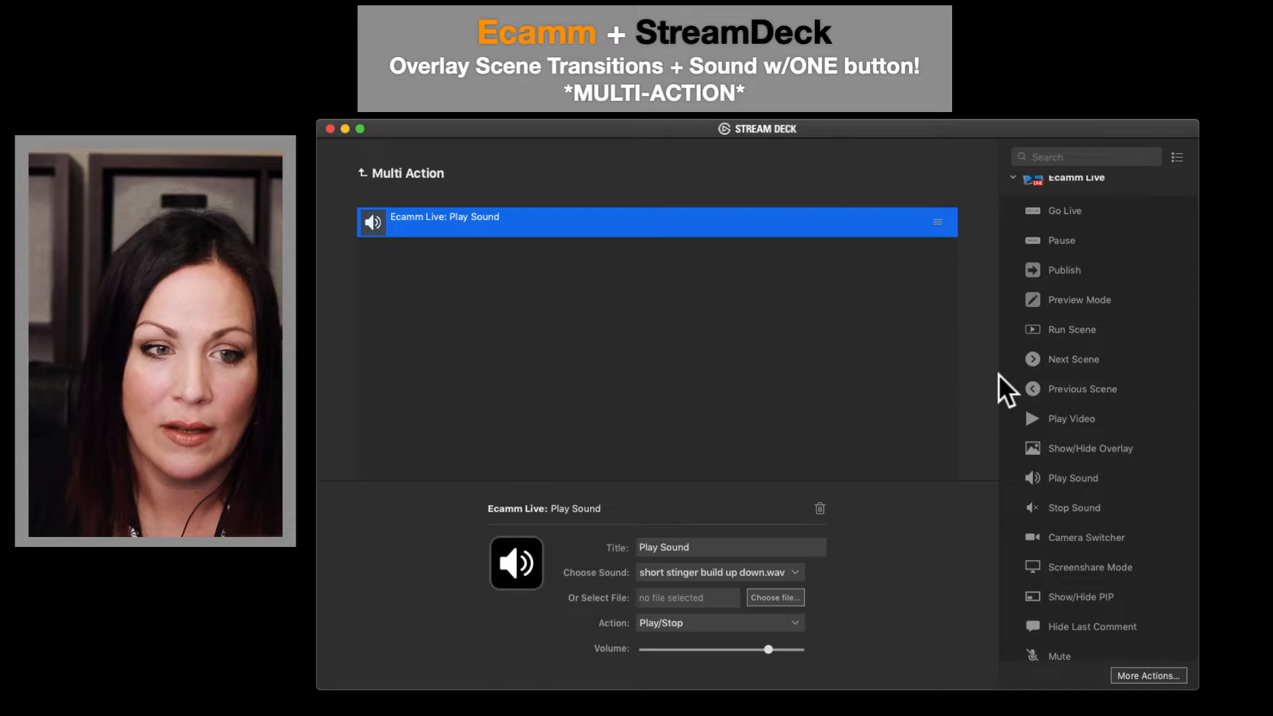
pyautogui.moveTo(1064, 370)
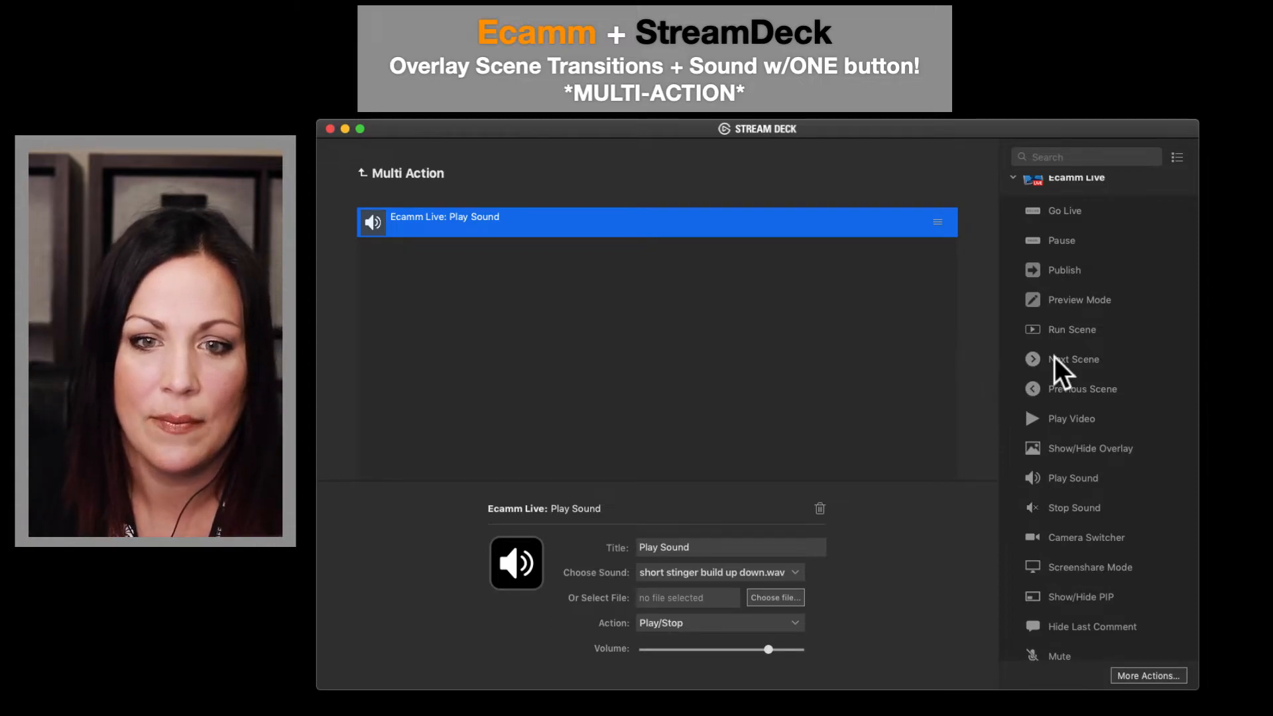
pyautogui.moveTo(1114, 455)
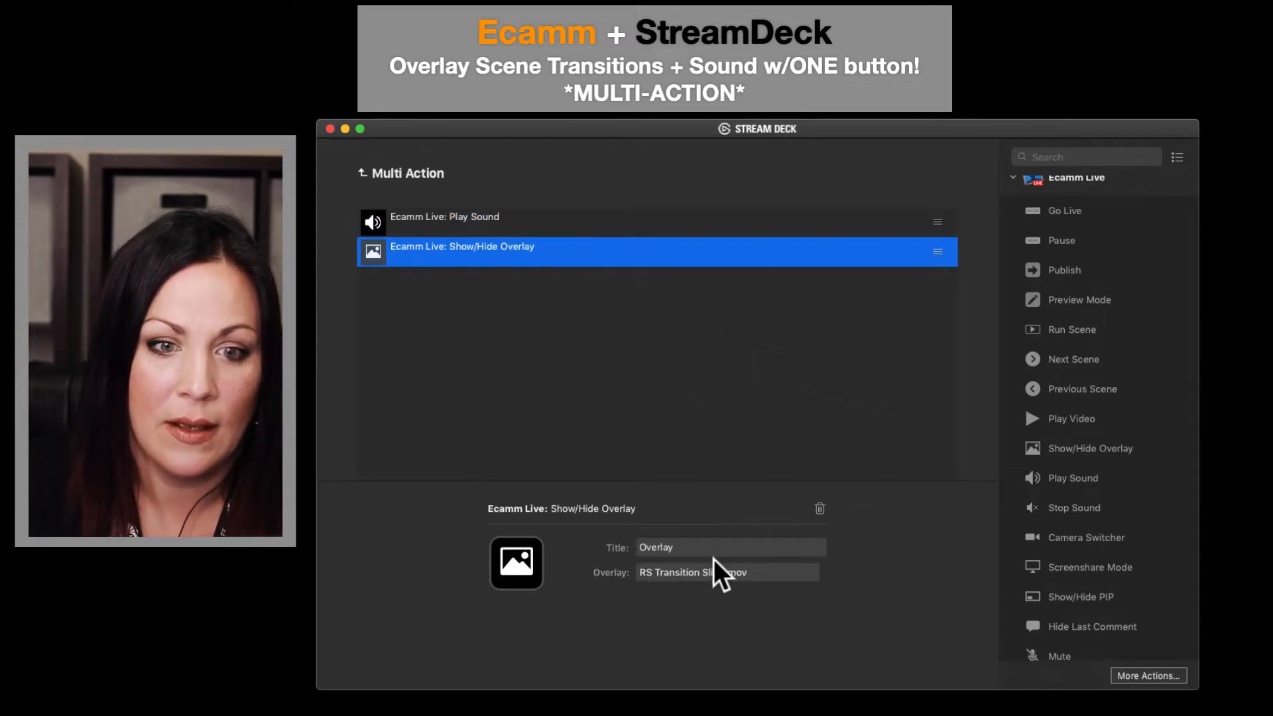
# Set the Show/Hide Overlay step's overlay to 'RS Transition Slide.mov'
pyautogui.click(726, 573)
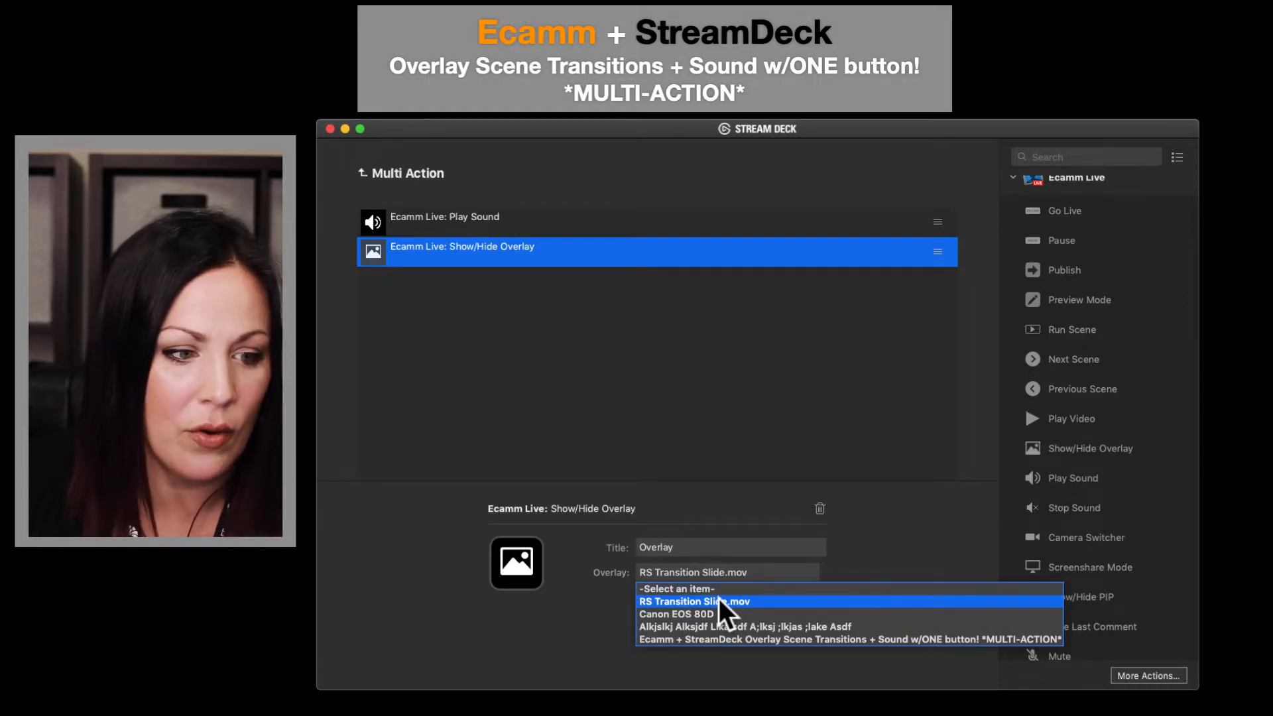
pyautogui.click(694, 601)
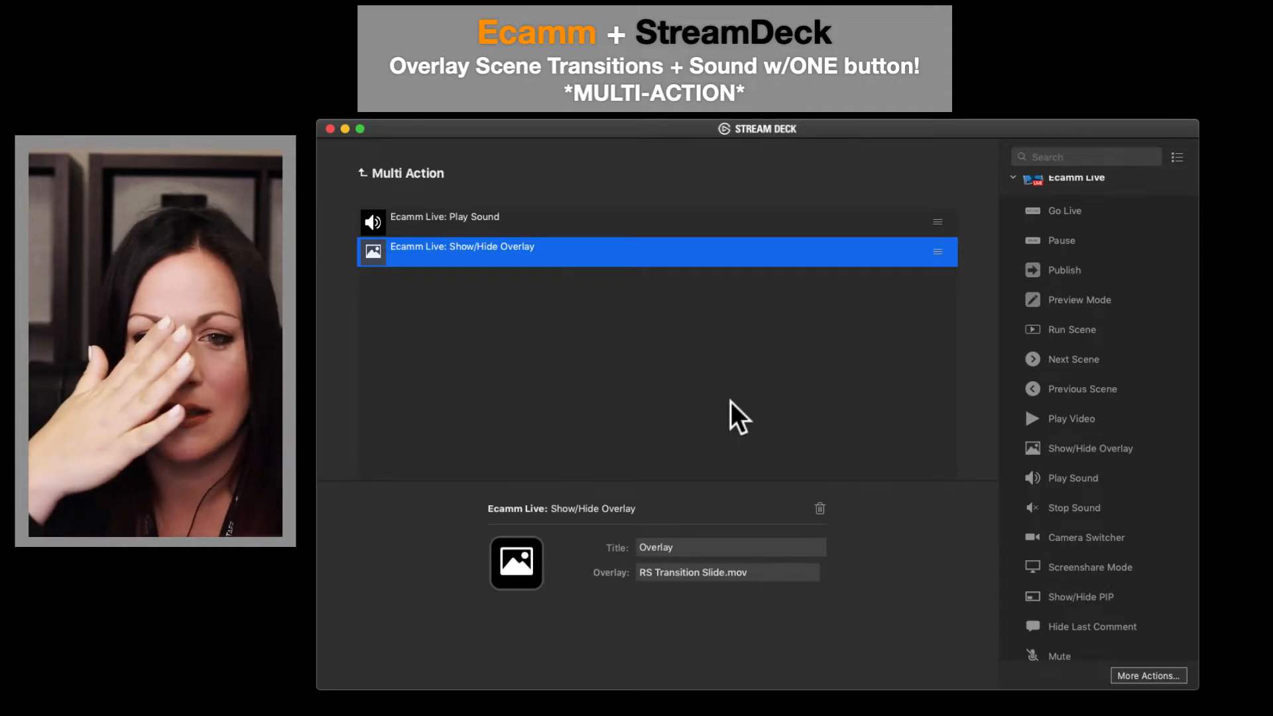
pyautogui.moveTo(903, 405)
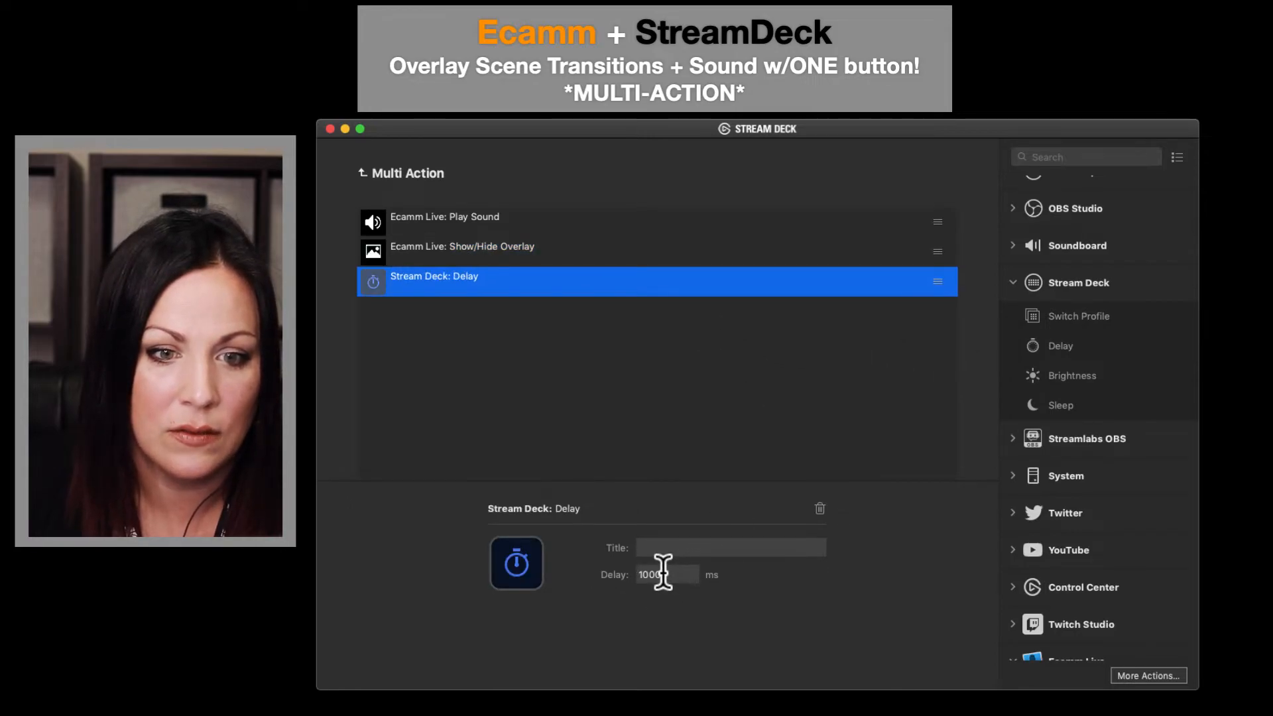
# Title the delay step 'Delay' and enter 3000 in the milliseconds field
pyautogui.write('D')
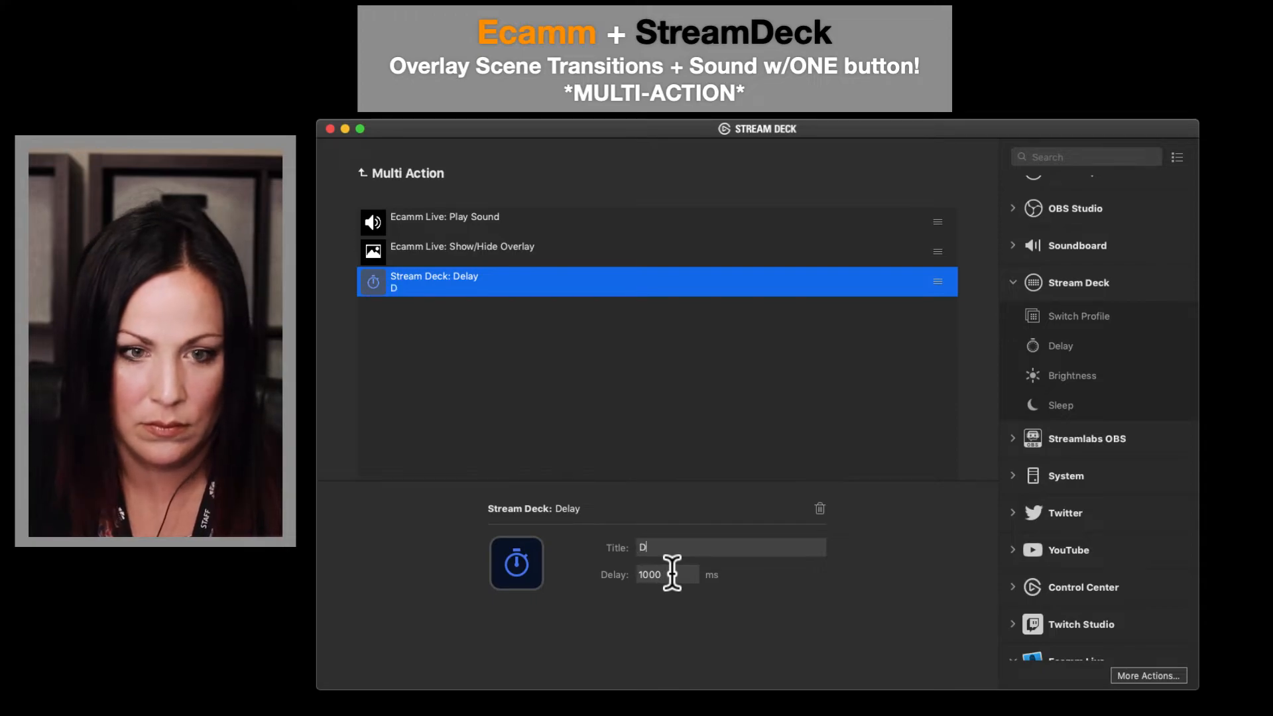
pyautogui.write('elay')
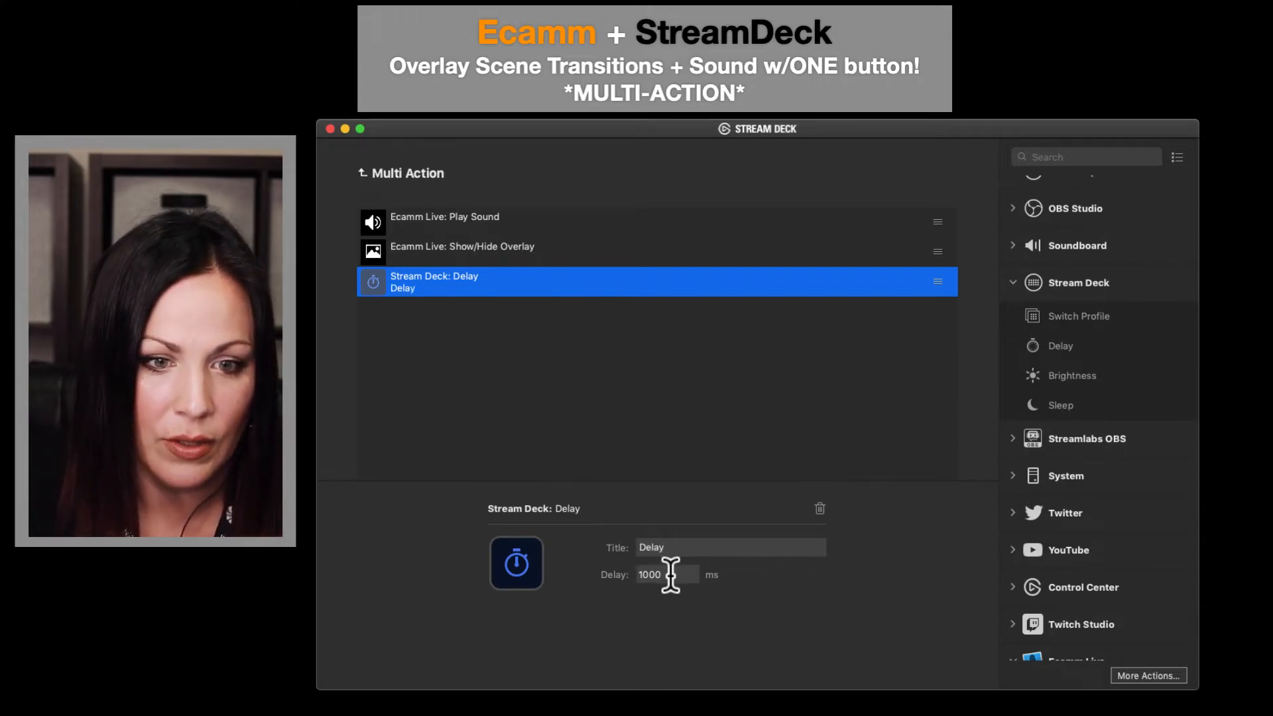
pyautogui.write('3000')
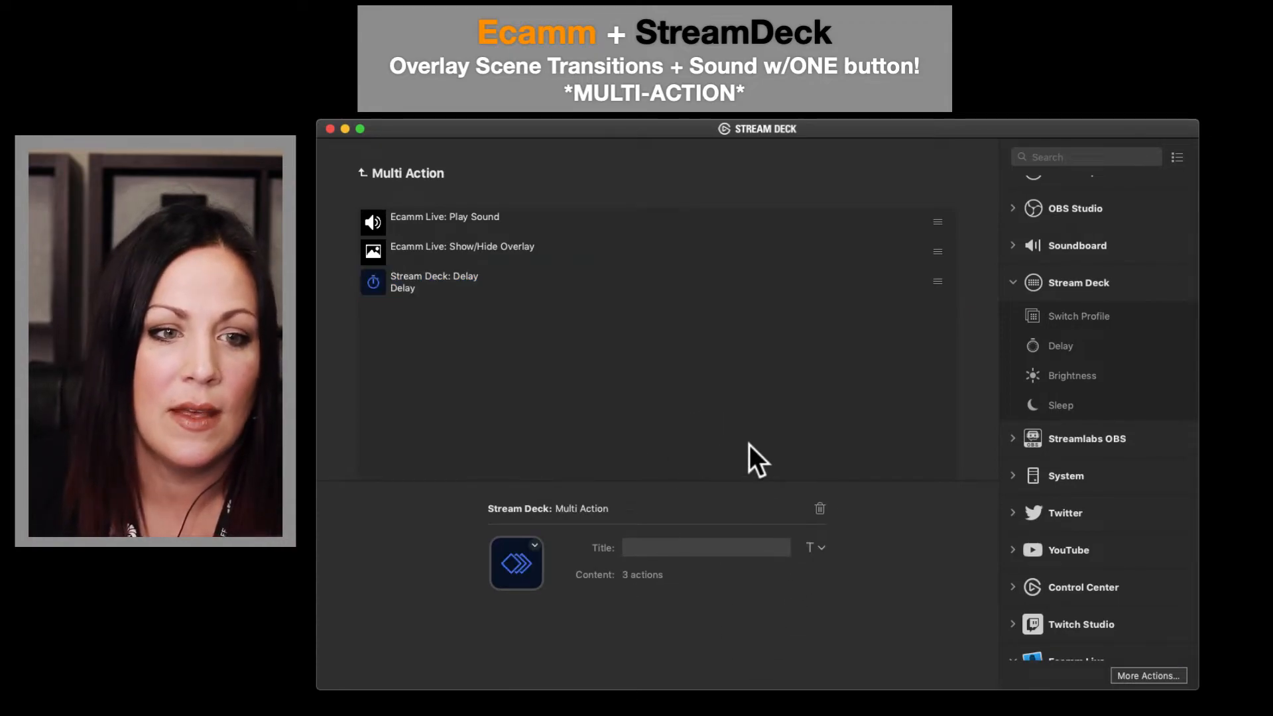
pyautogui.moveTo(1080, 516)
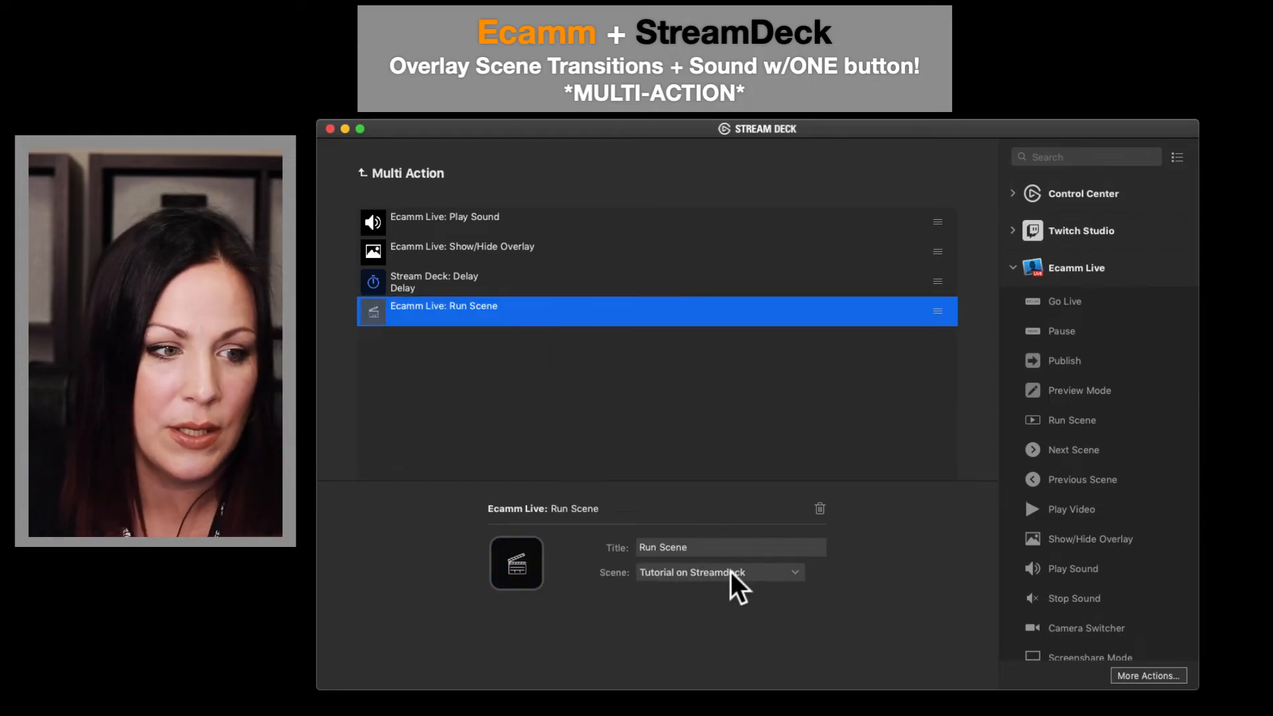
# Set the Run Scene step to the 'Coach and Student' scene
pyautogui.click(717, 573)
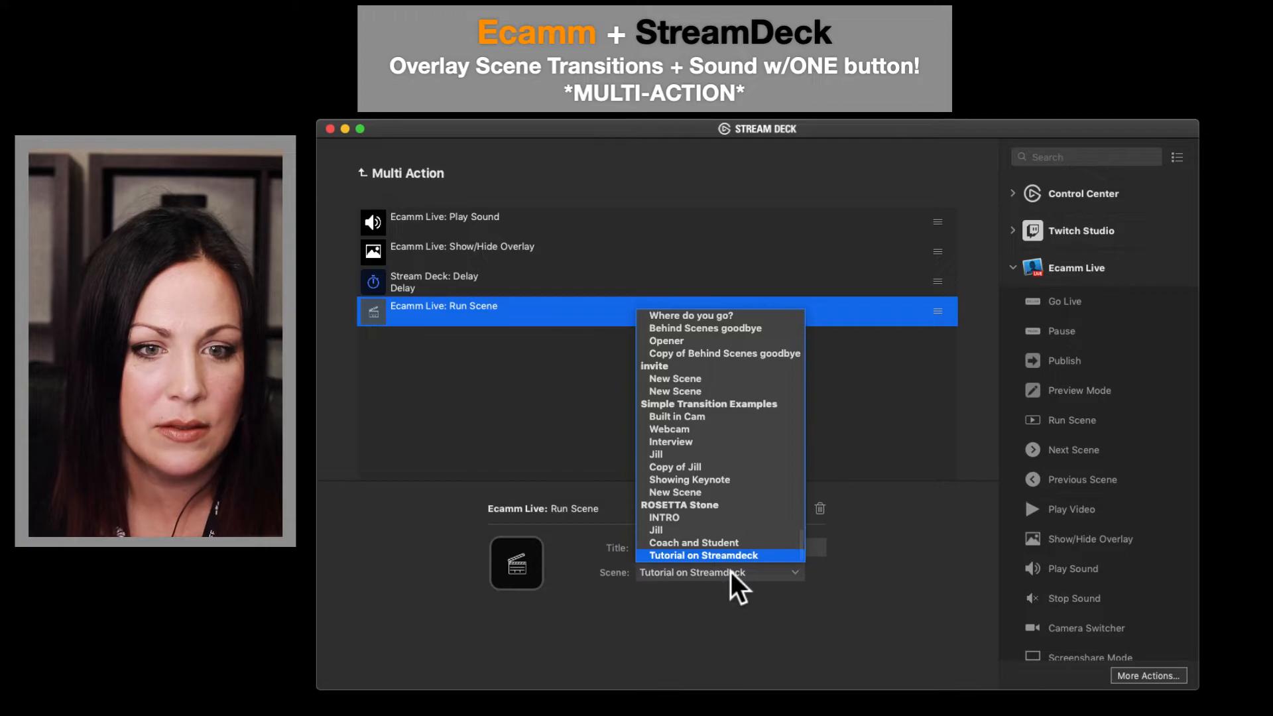
pyautogui.moveTo(727, 551)
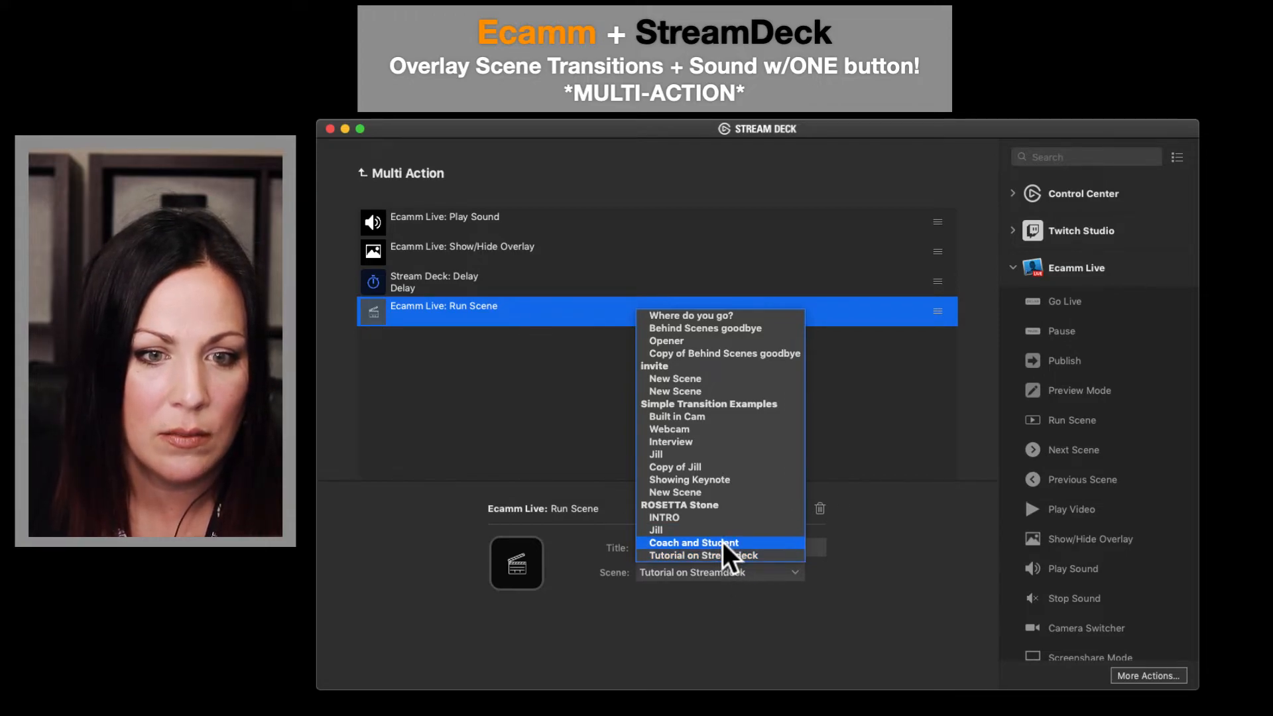
pyautogui.click(692, 543)
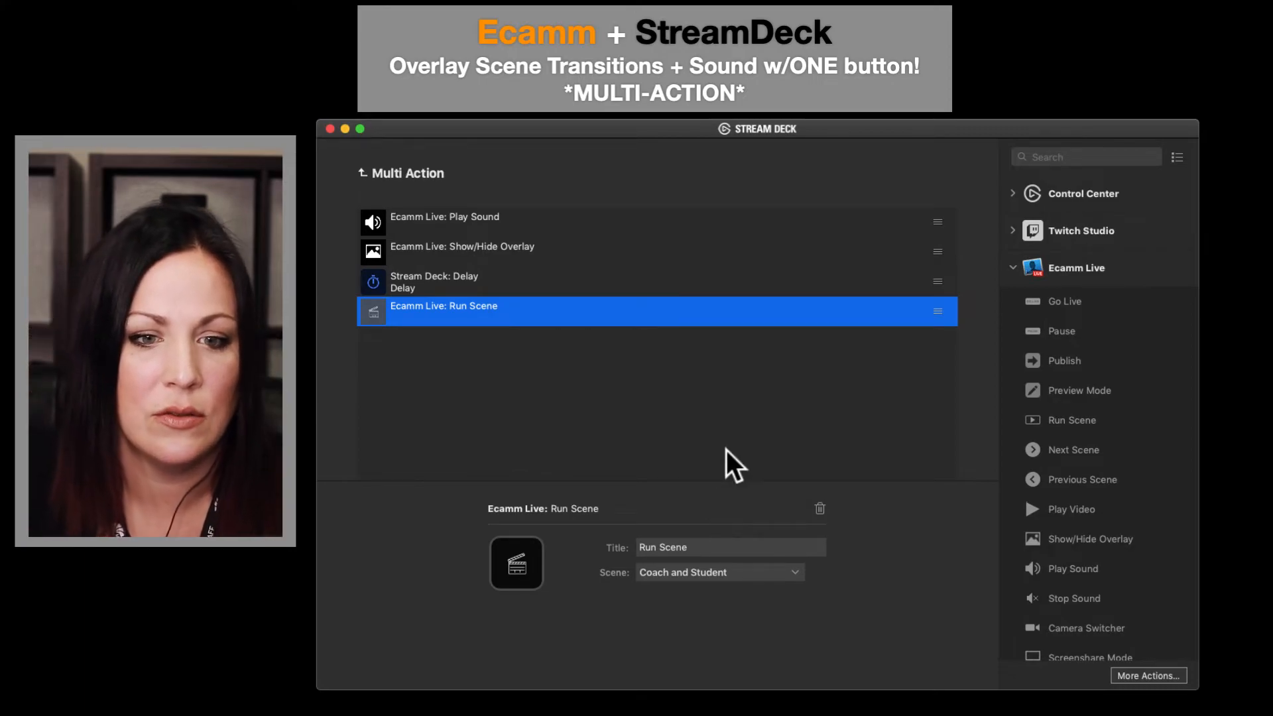
pyautogui.moveTo(687, 431)
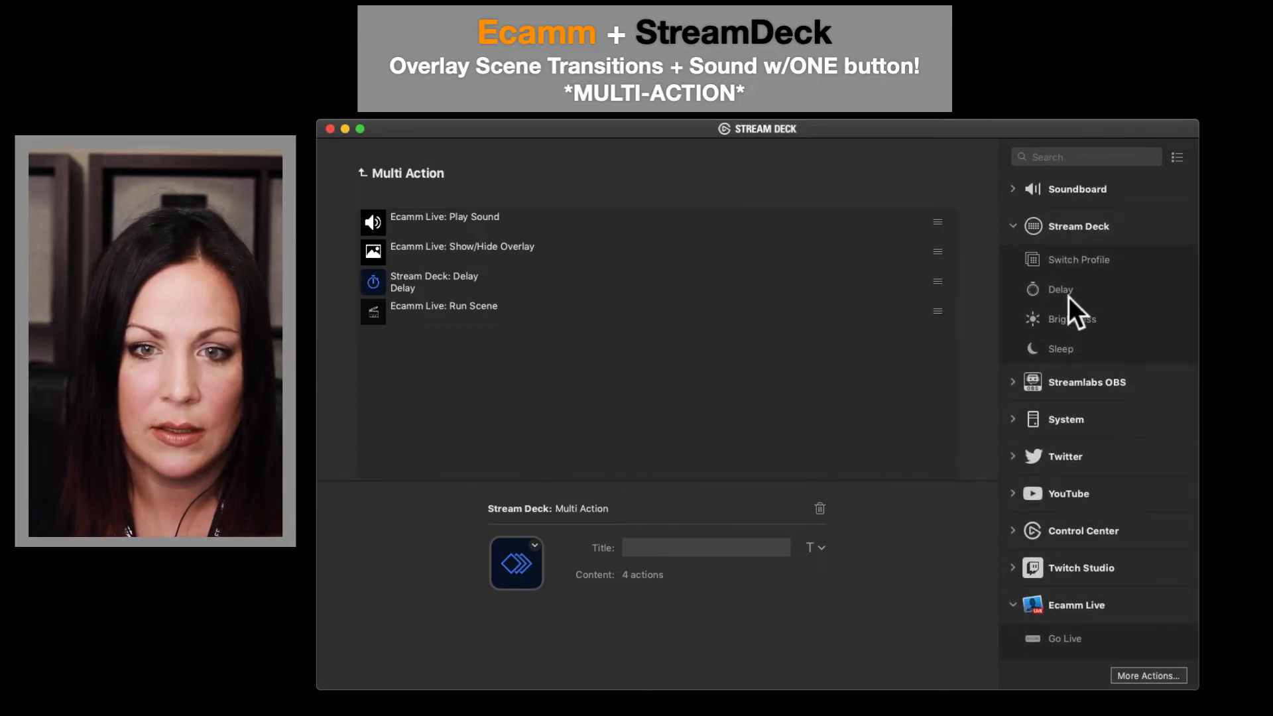
# Add a second Delay after Run Scene and set it to 3000 ms
pyautogui.click(1060, 289)
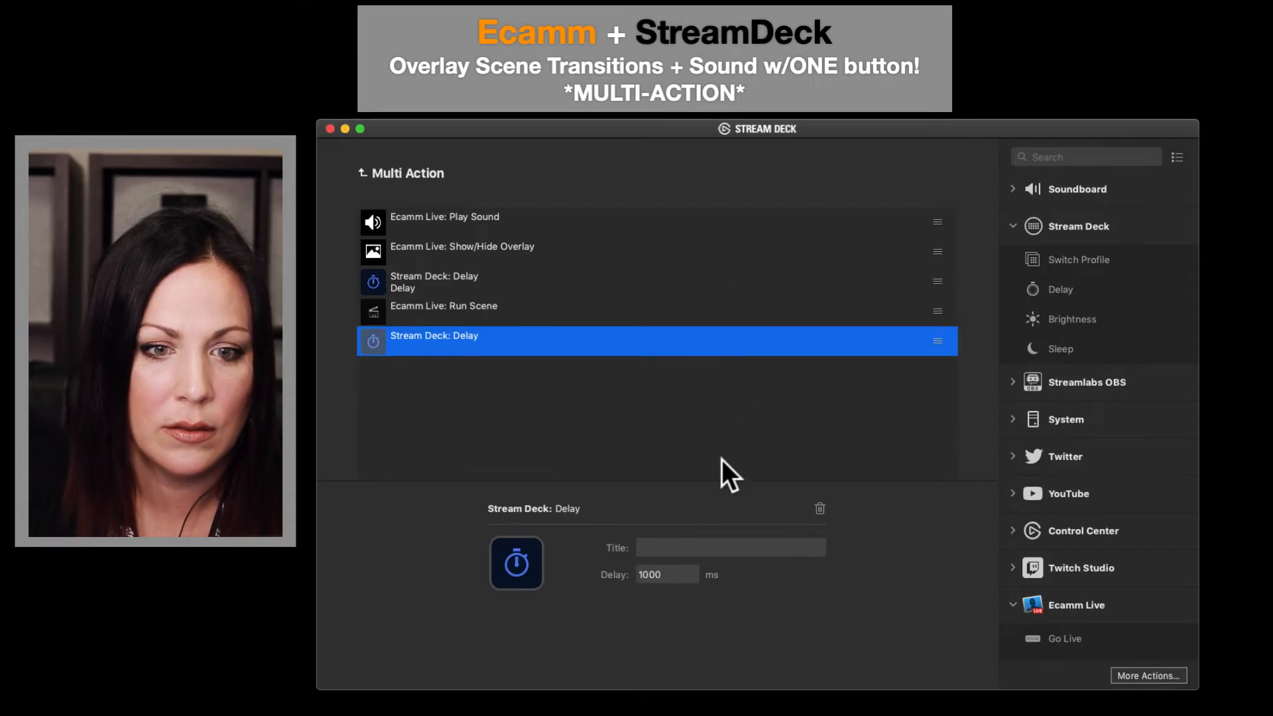
pyautogui.write('3')
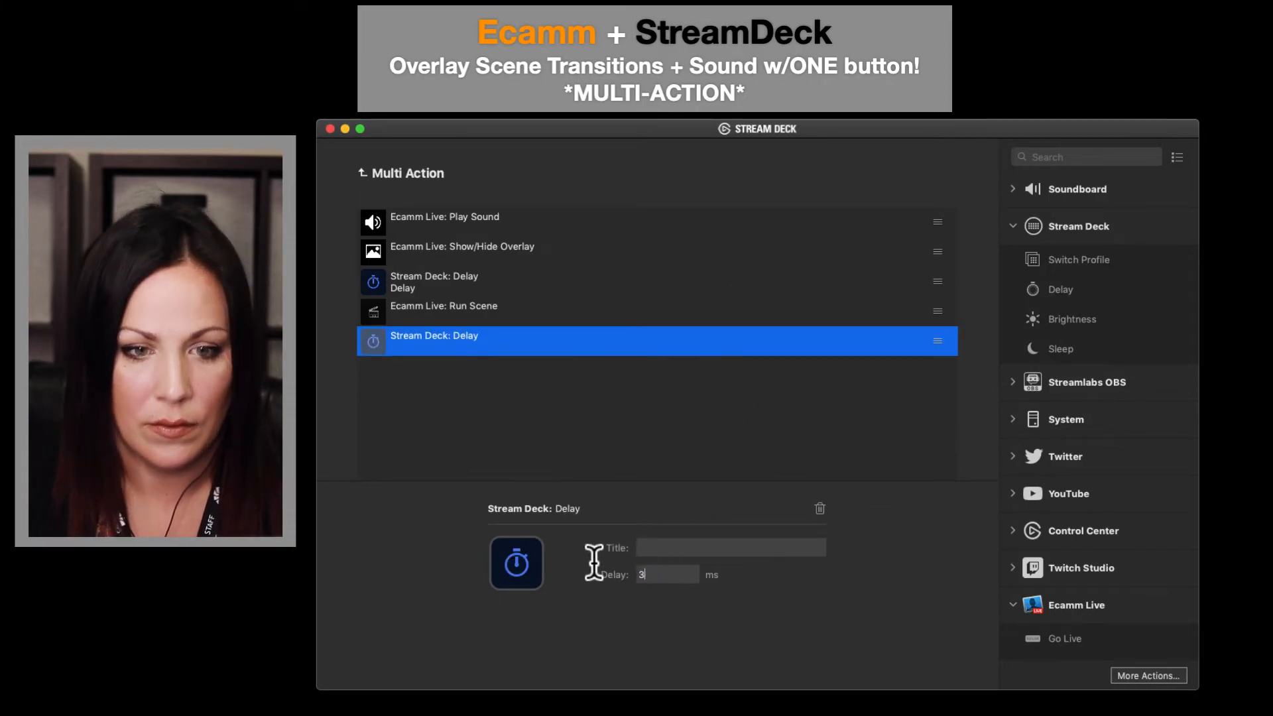
pyautogui.write('000')
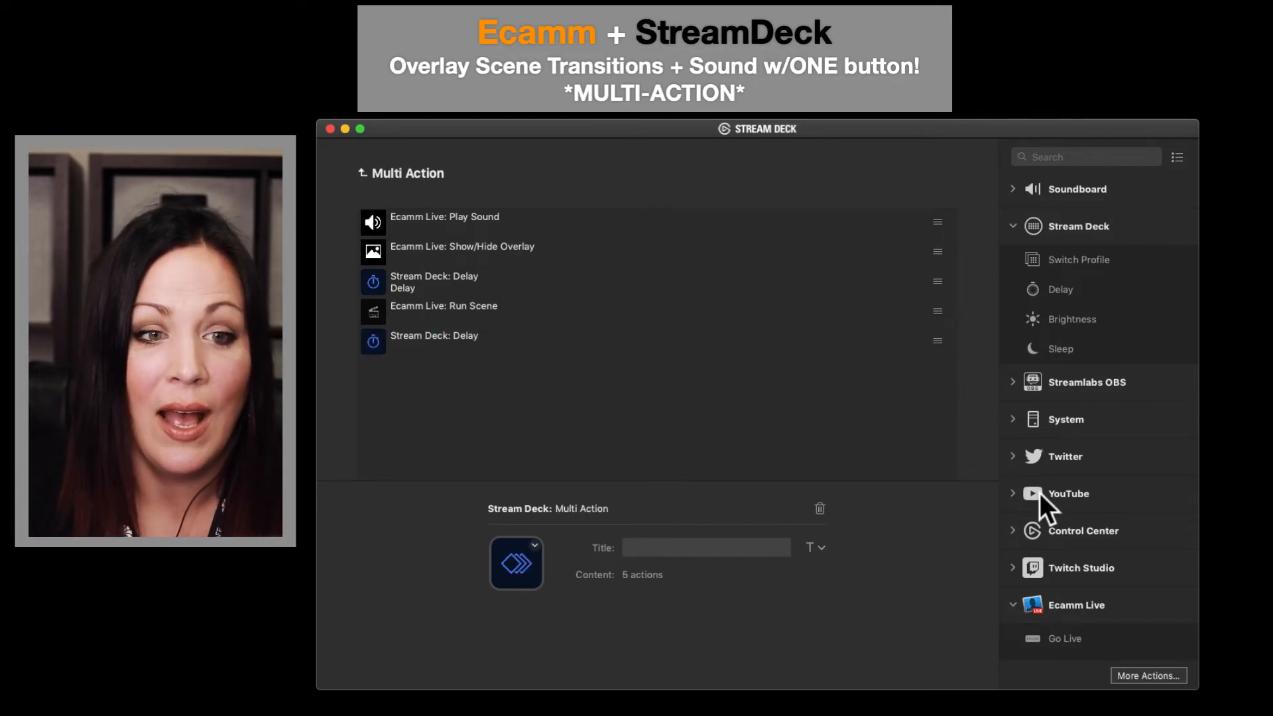
pyautogui.moveTo(954, 439)
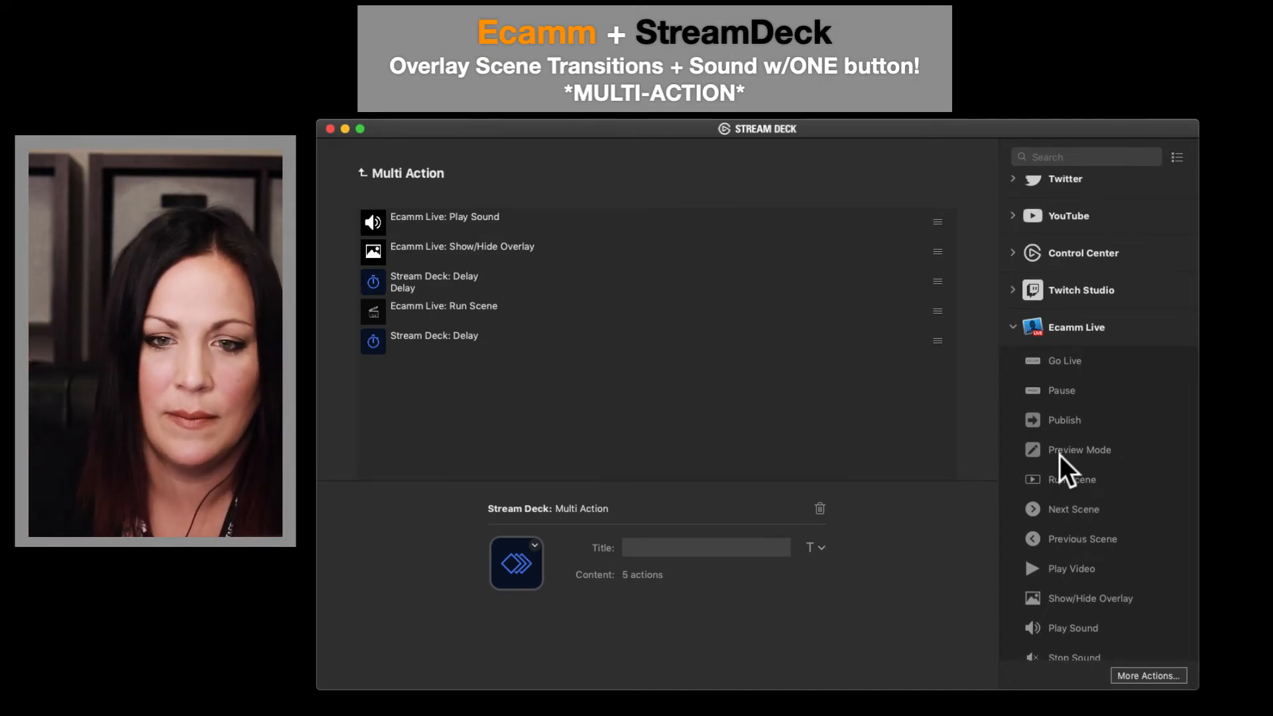
pyautogui.moveTo(1079, 450)
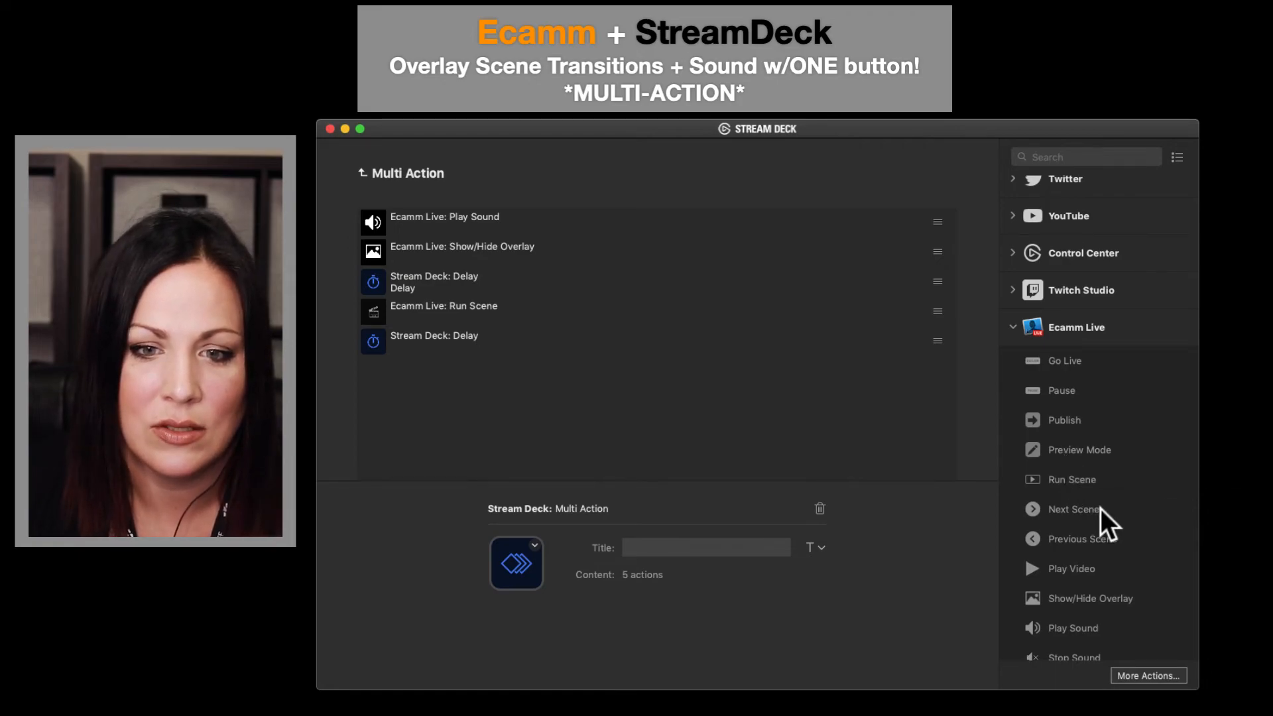
# Add a final Ecamm Live Show/Hide Overlay step at the end of the sequence
pyautogui.moveTo(1091, 598); pyautogui.dragTo(658, 437)
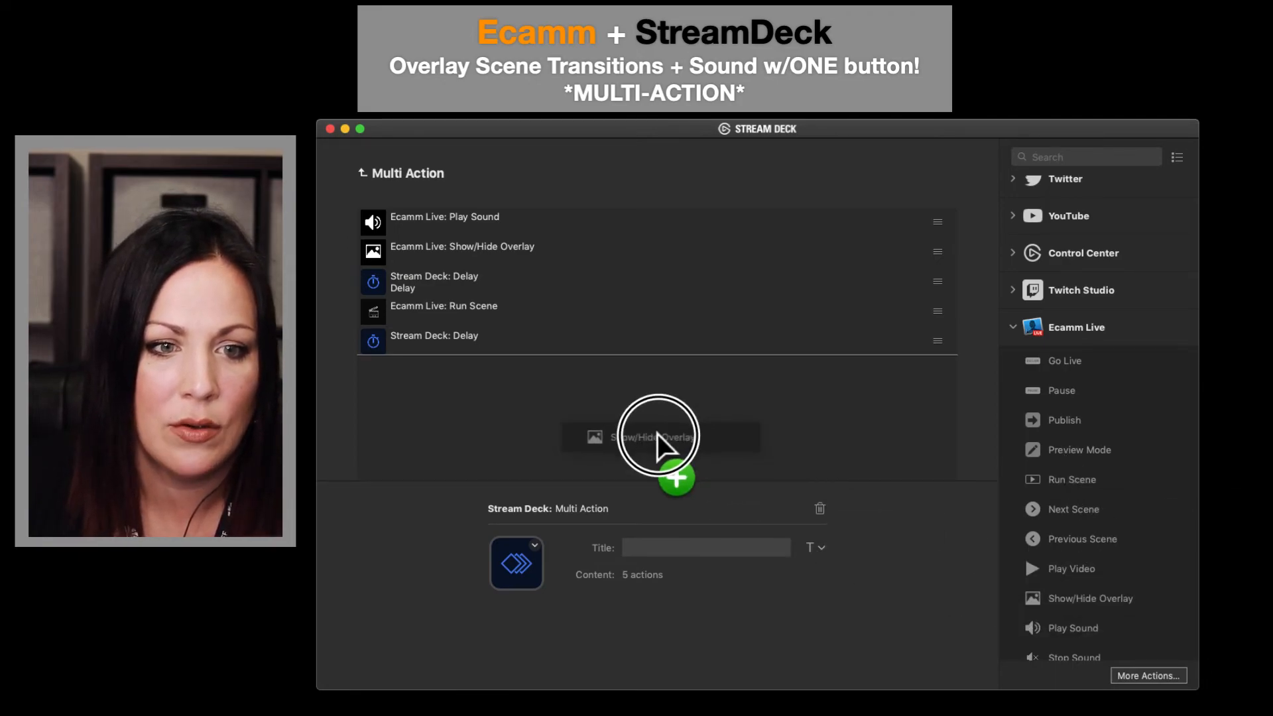